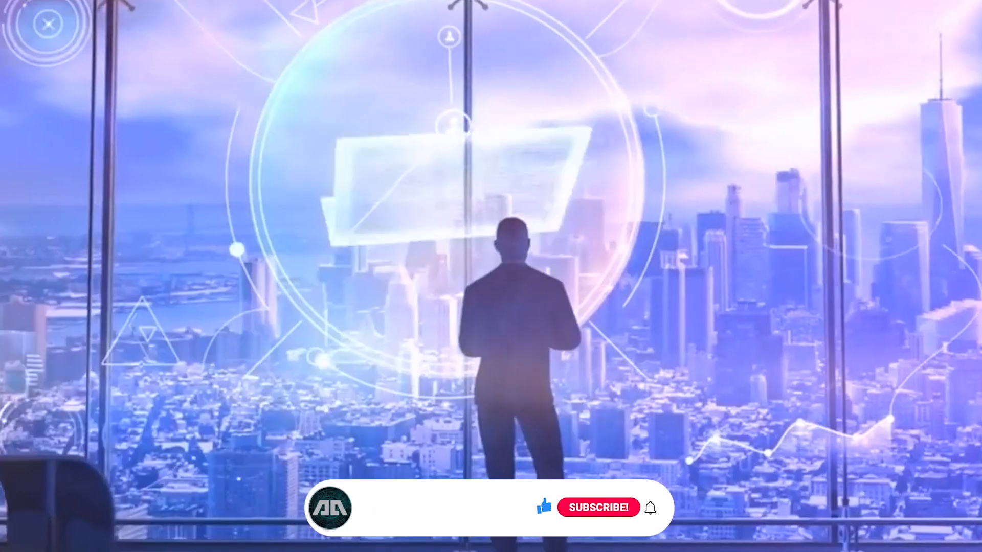
click(596, 508)
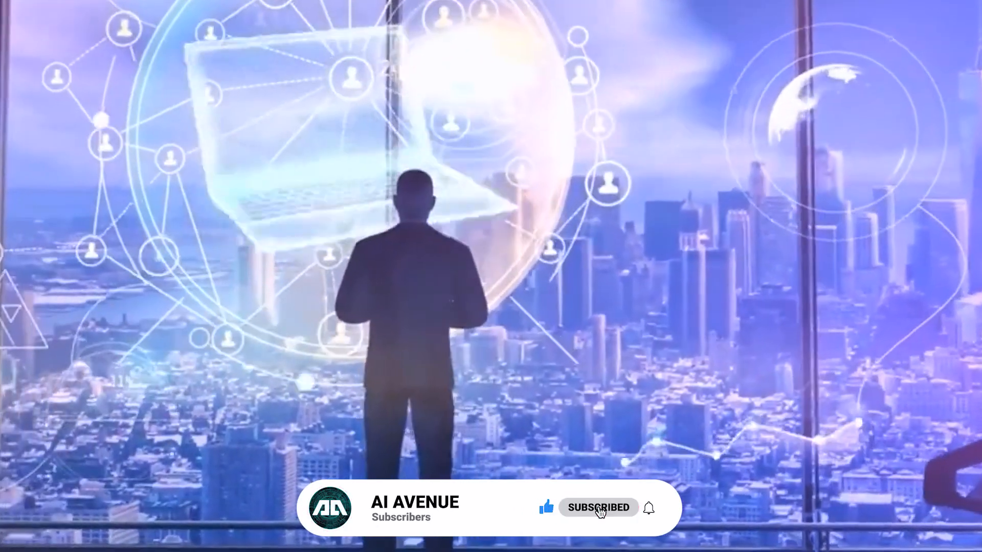